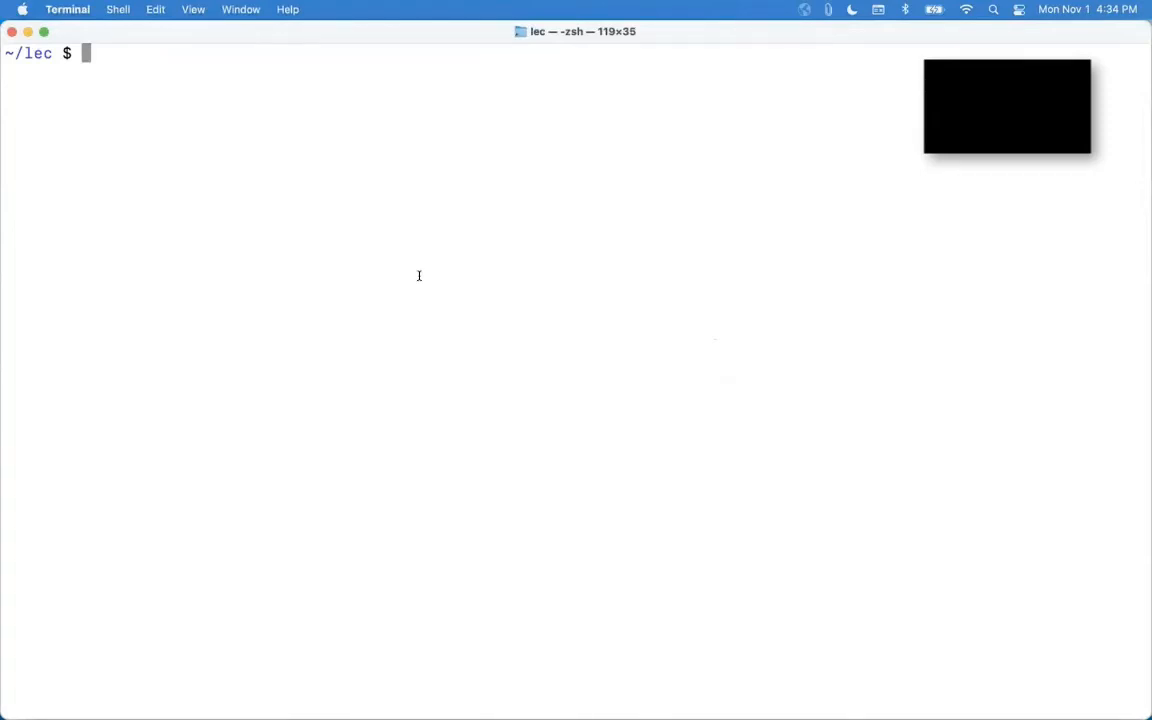
Step: Launch ./scheme, define (square a) as (* a a), and apply the three-argument lambda to 1 2 3, returning 12
text(./scheme)
text((define (s)
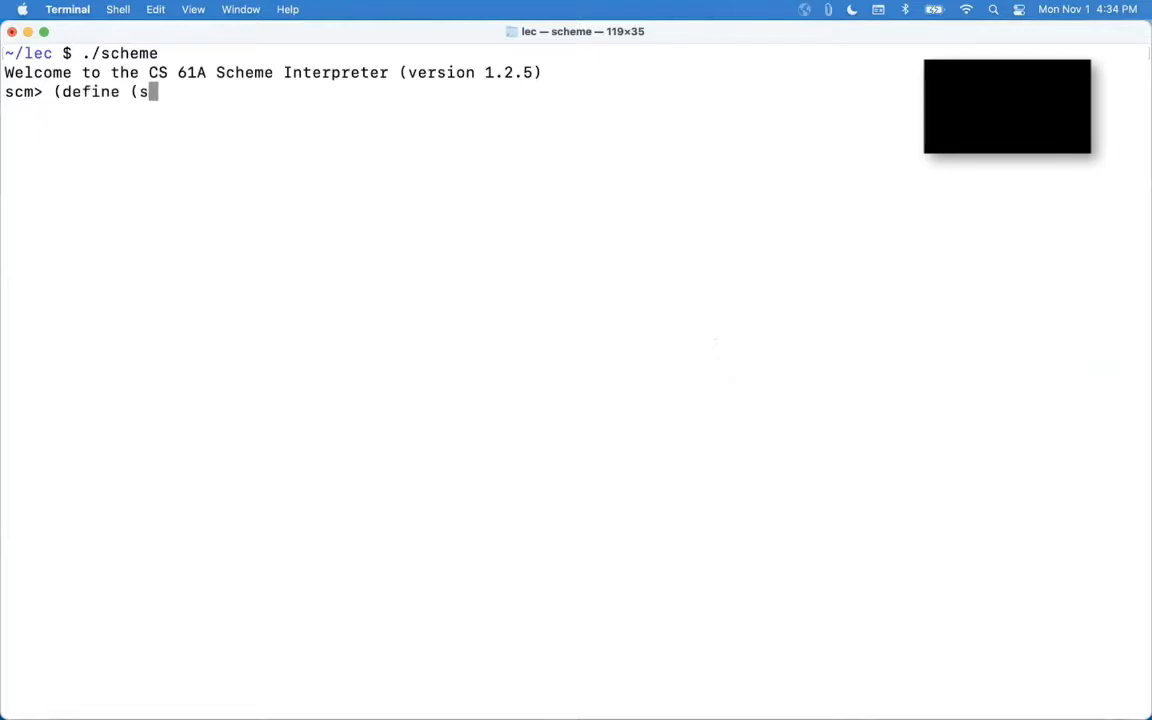
text(quare a) (* a a)))
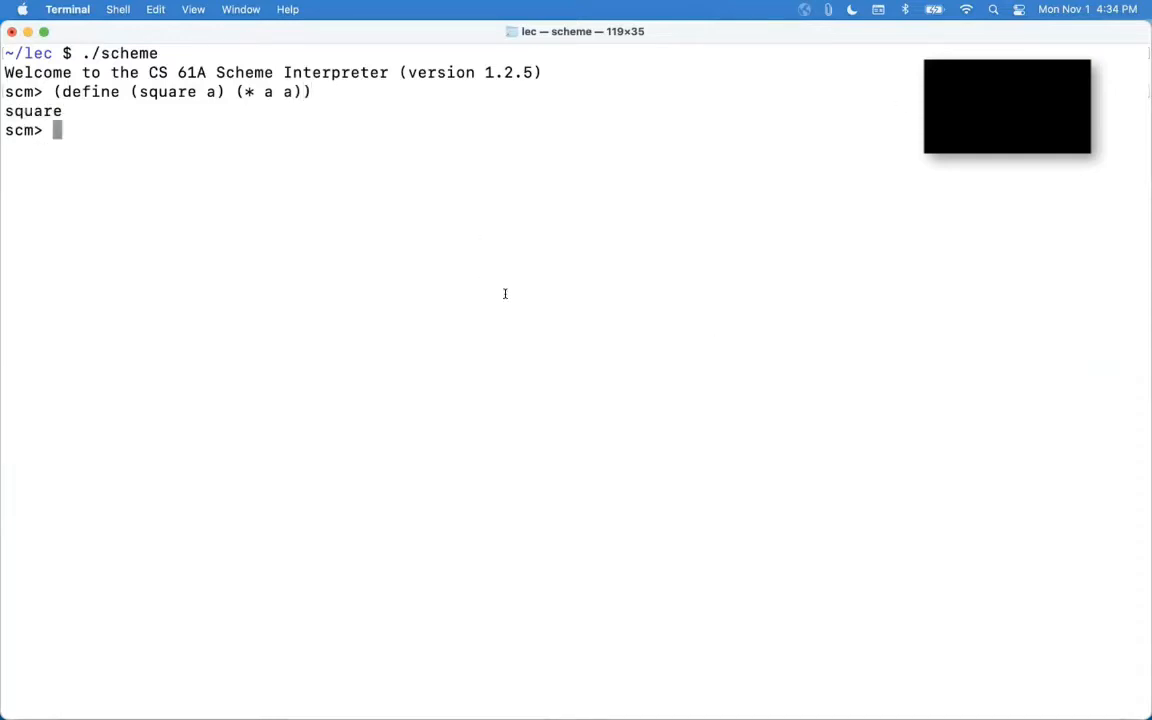
text(((lambda (x y z) (+ x y (square z))) 1 2 3))
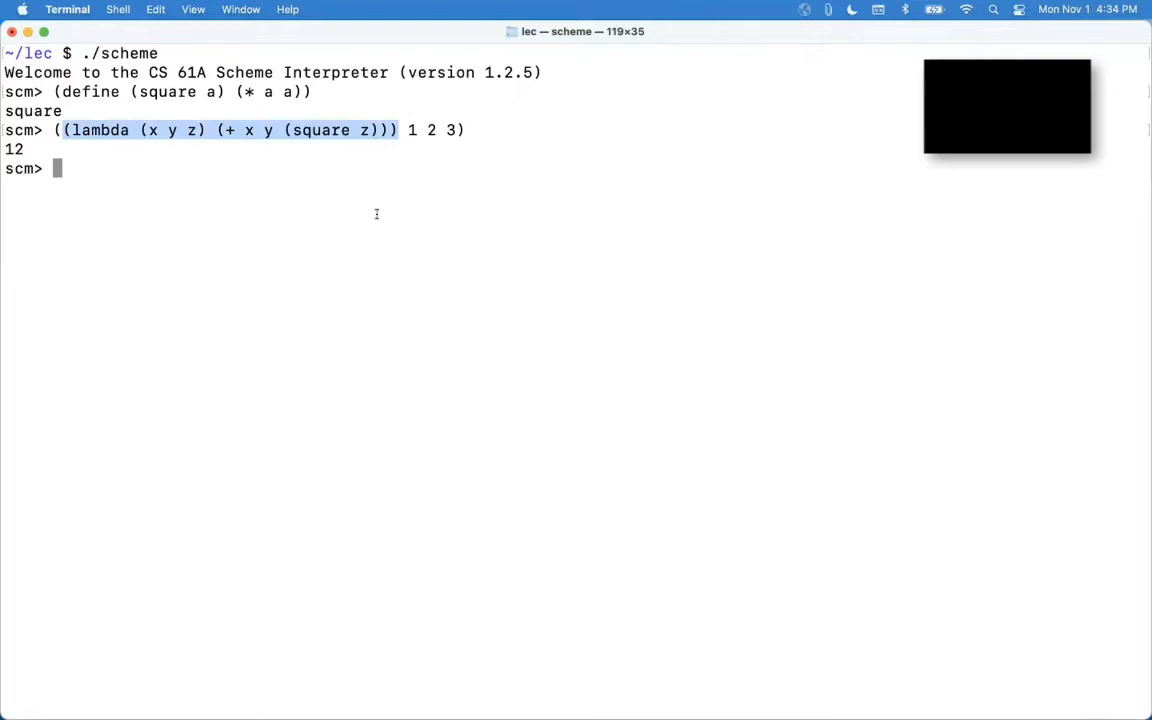
mouse_move(129, 115)
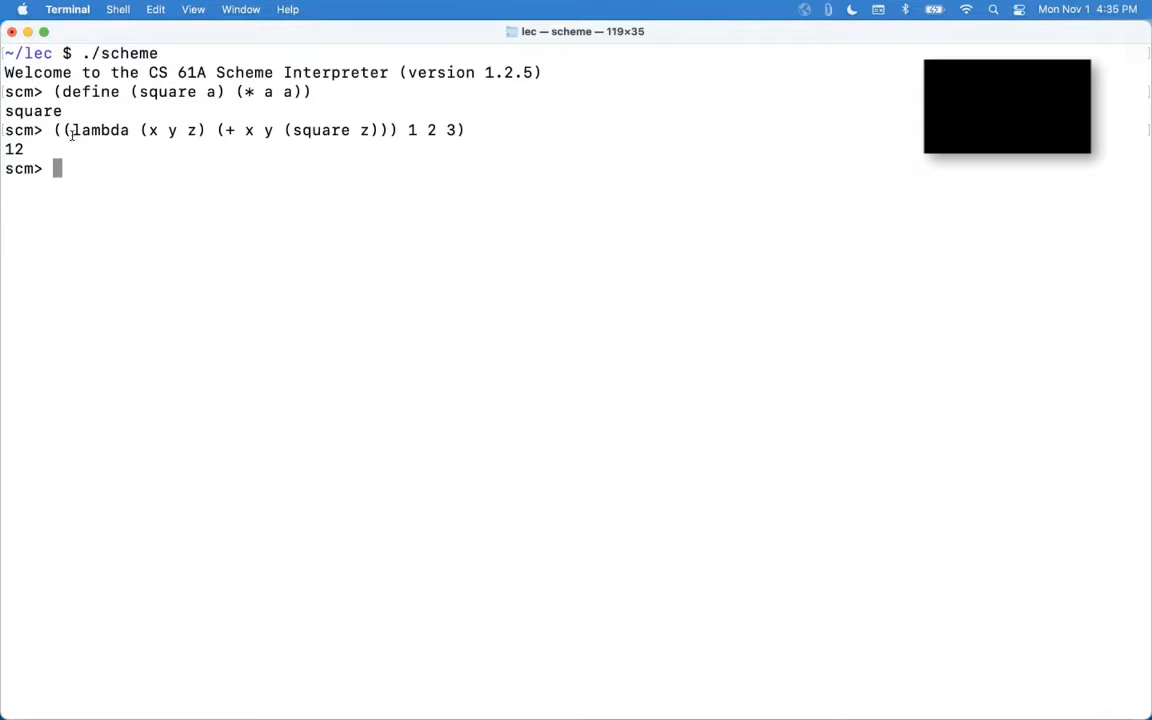
Step: Bind f to (lambda (x y z) (+ x y (square z))) and evaluate (f 1 2 3), returning 12
text((f 1 2 3)
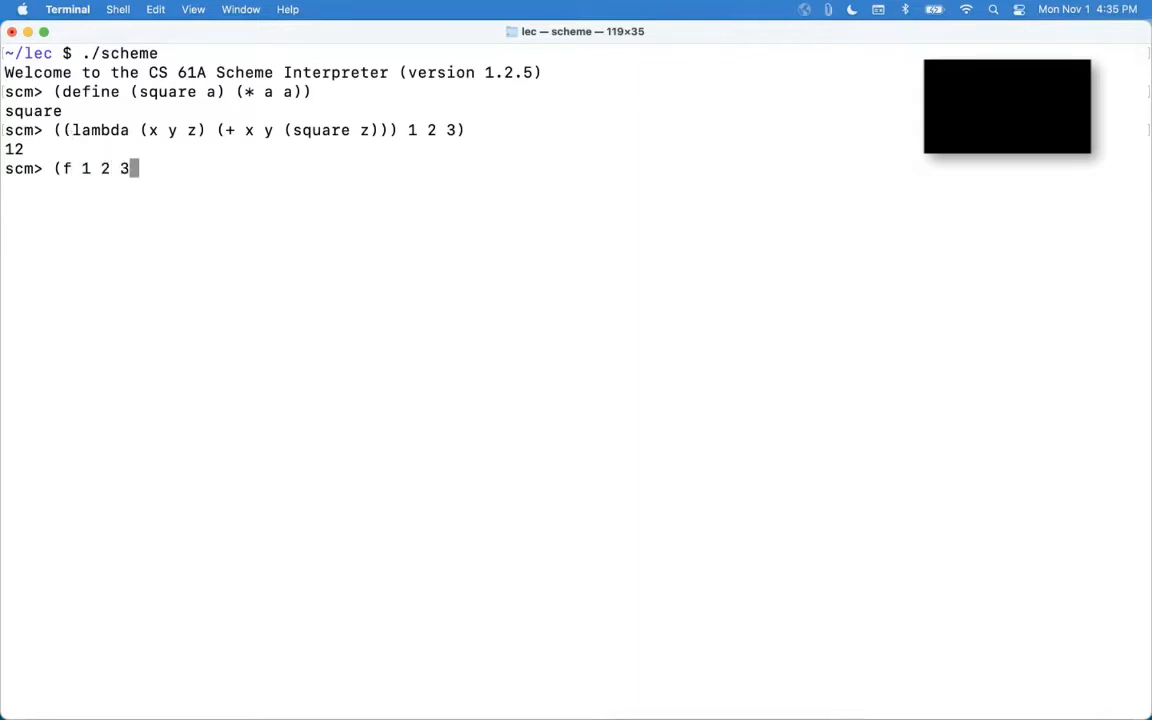
text())
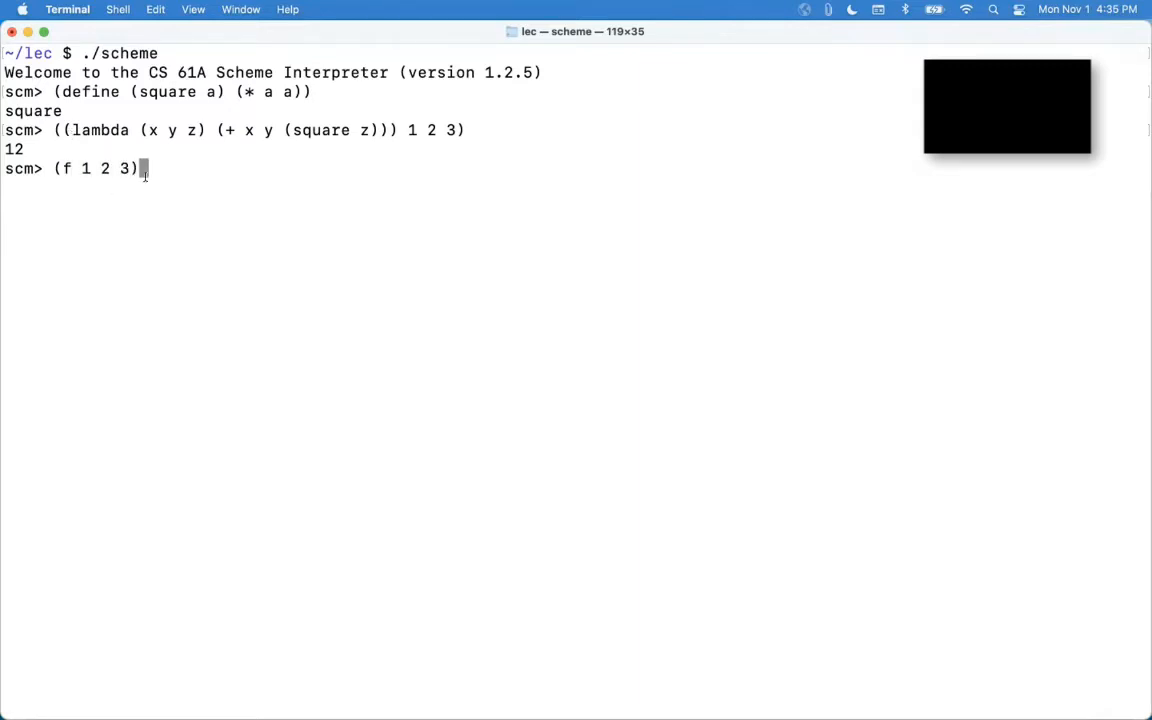
drag(59, 130, 350, 130)
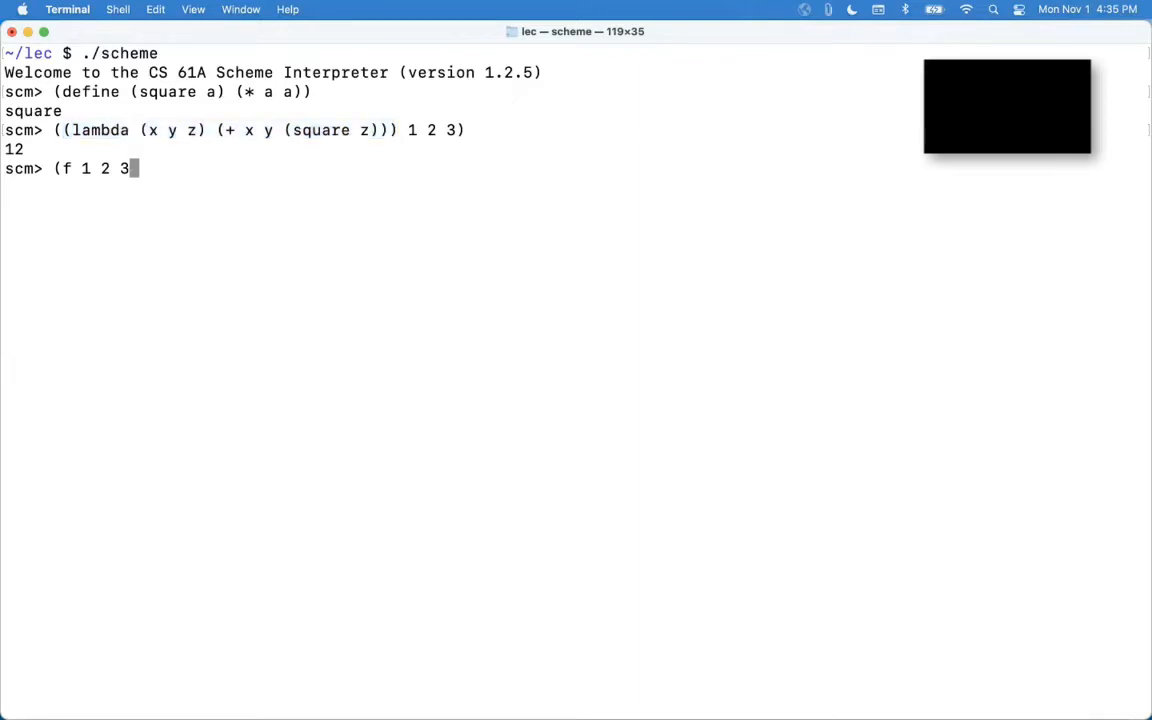
text(define)
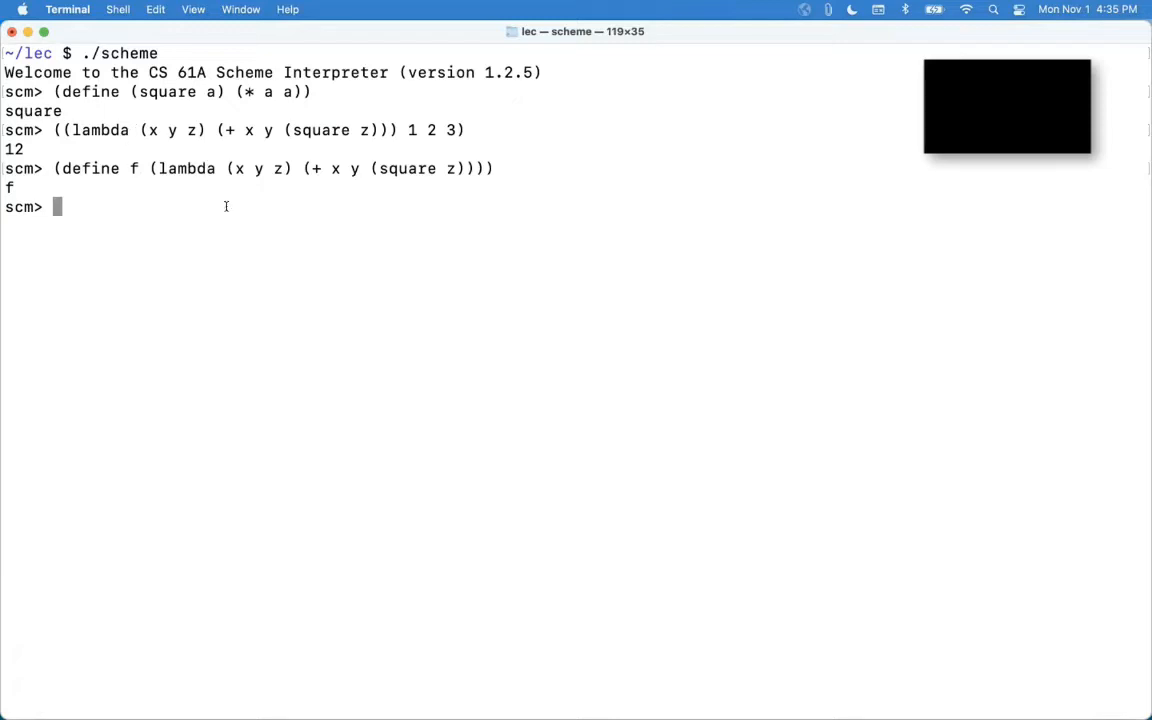
text((f 1 2 3)
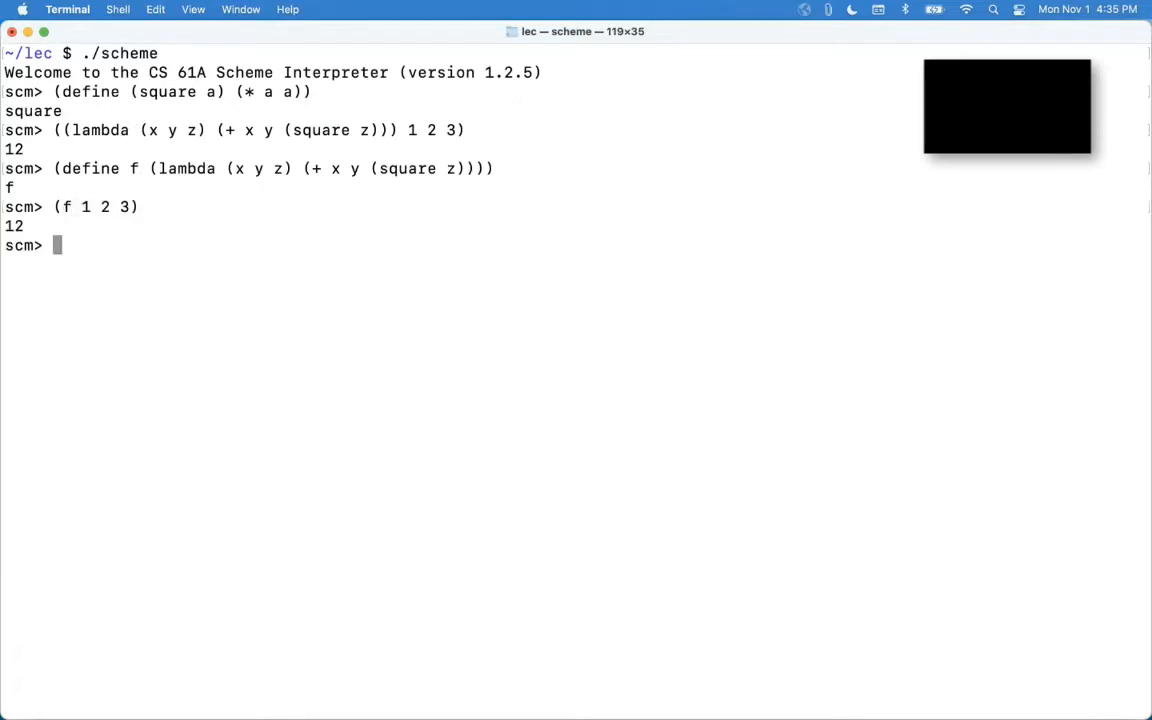
mouse_move(334, 245)
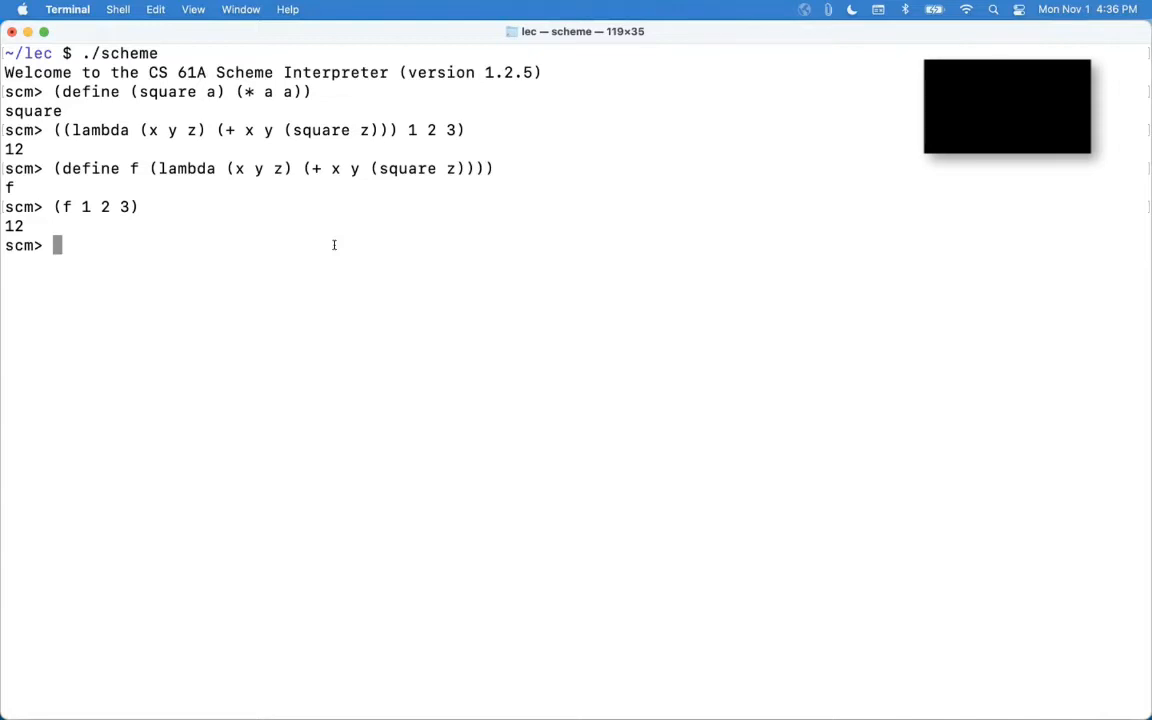
Step: Evaluate f, highlight the printed lambda, then evaluate 'f to get the symbol f
text(f)
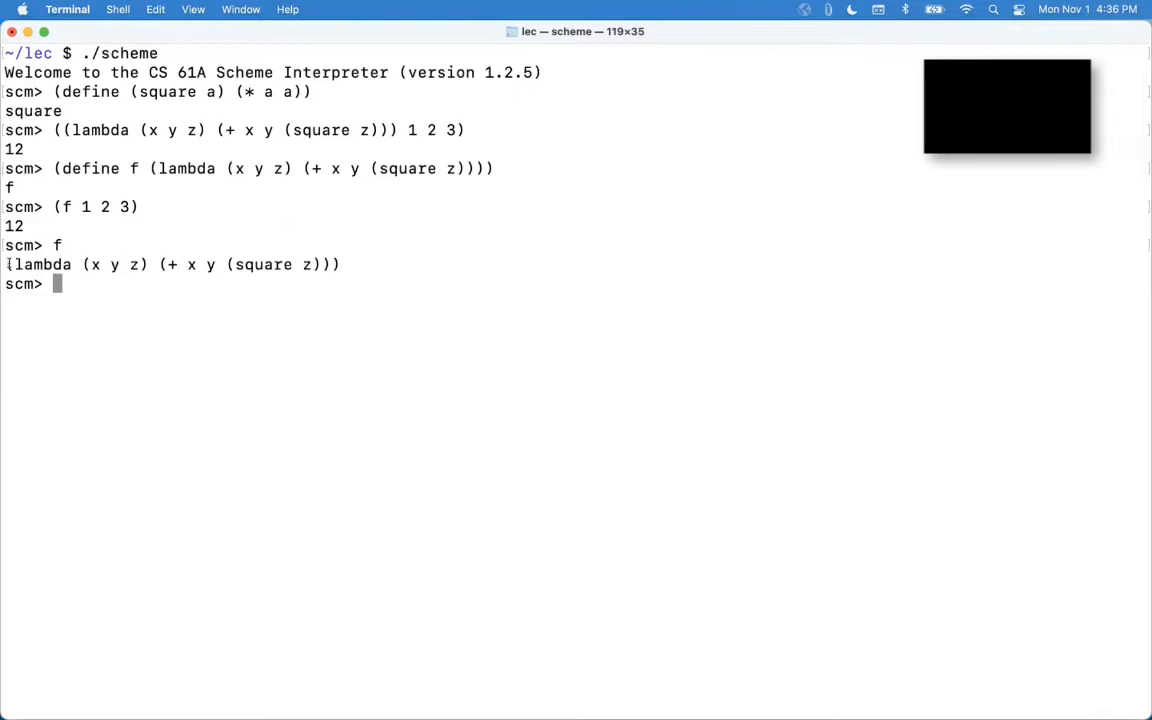
drag(8, 264, 340, 264)
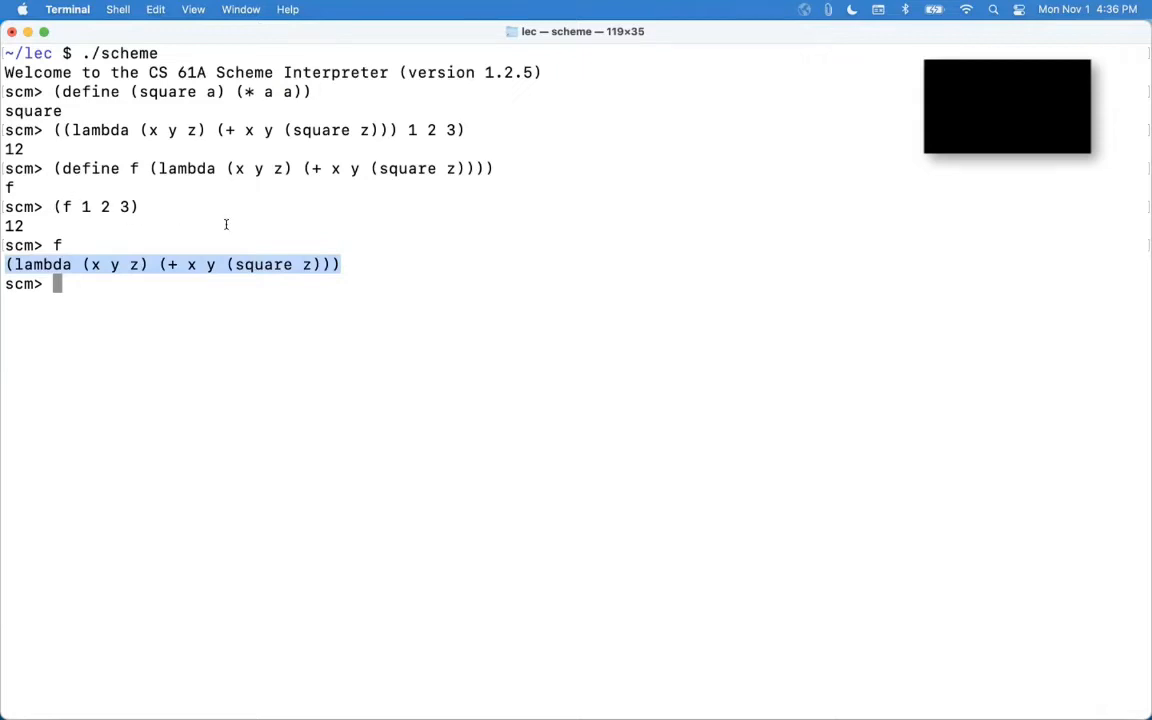
text('f)
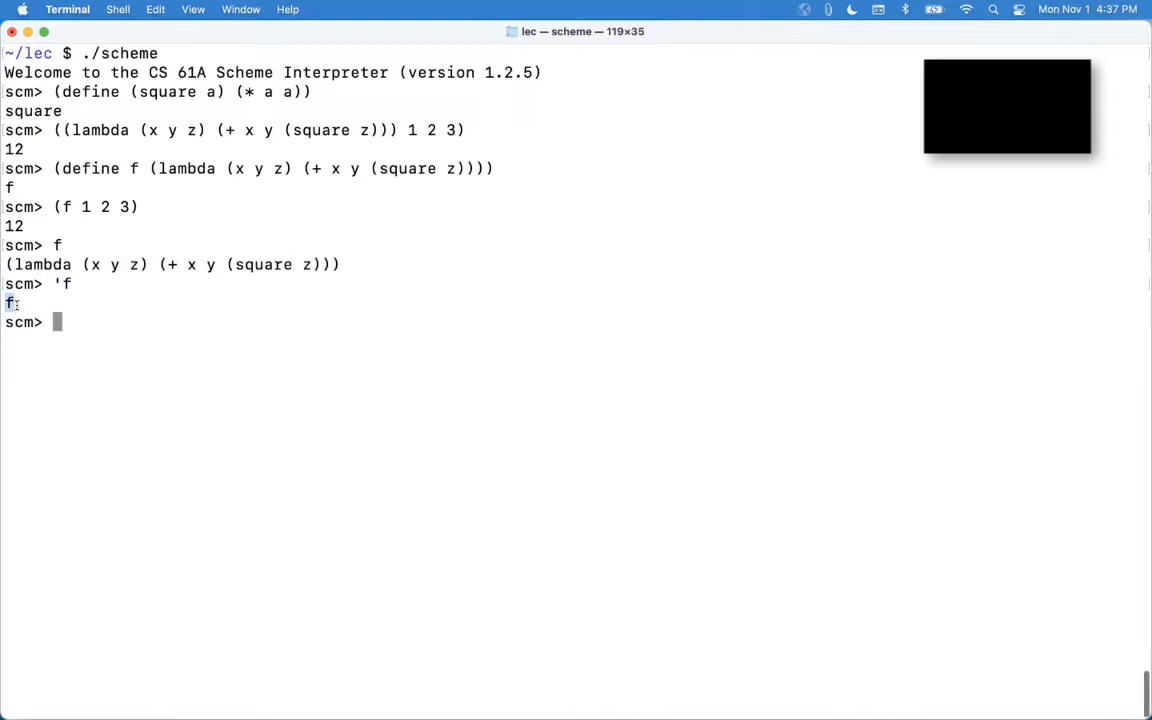
mouse_move(160, 378)
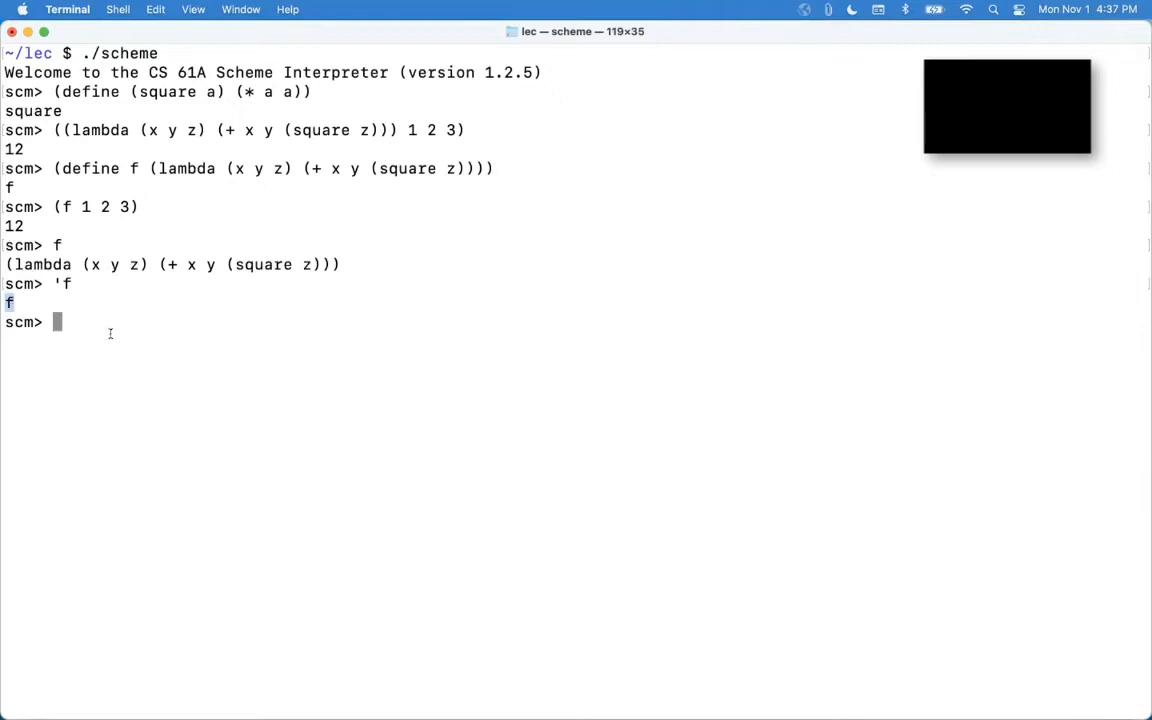
Step: Try (car 'f (list 1 2 3)), build (f 1 2 3) with cons, then eval it for 12
text((car 'f (list 1 2 3)))
text((cons 'f (list 1 2 3)
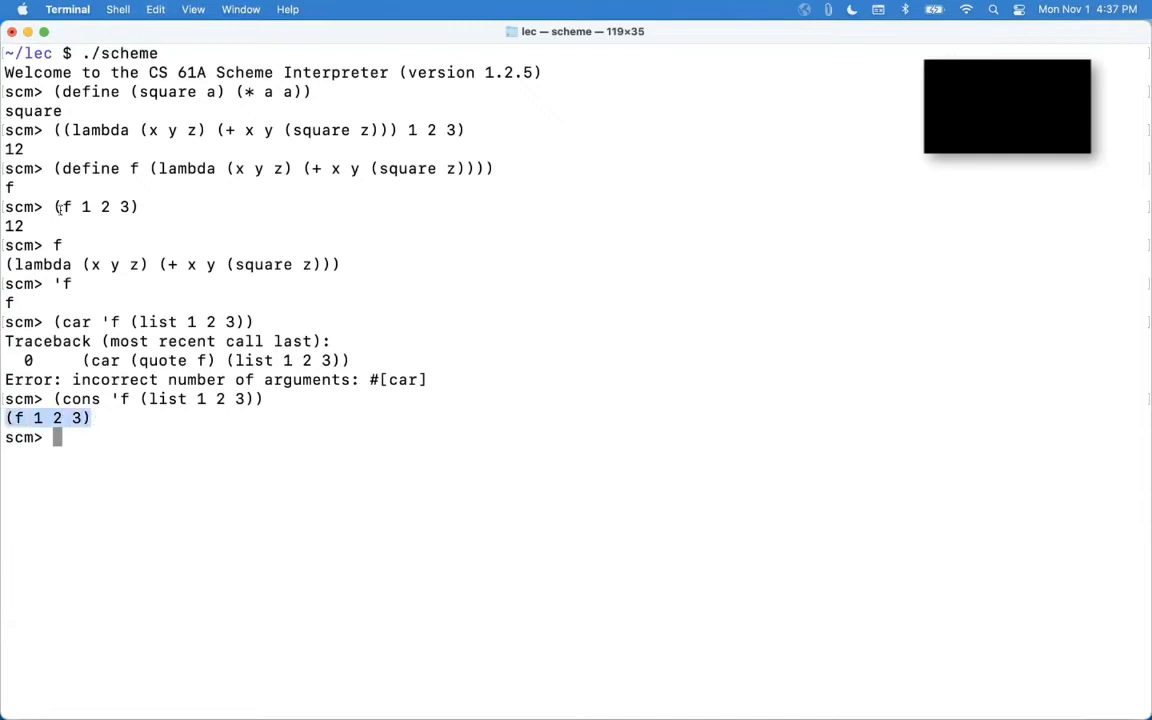
text((f 1 2 3))
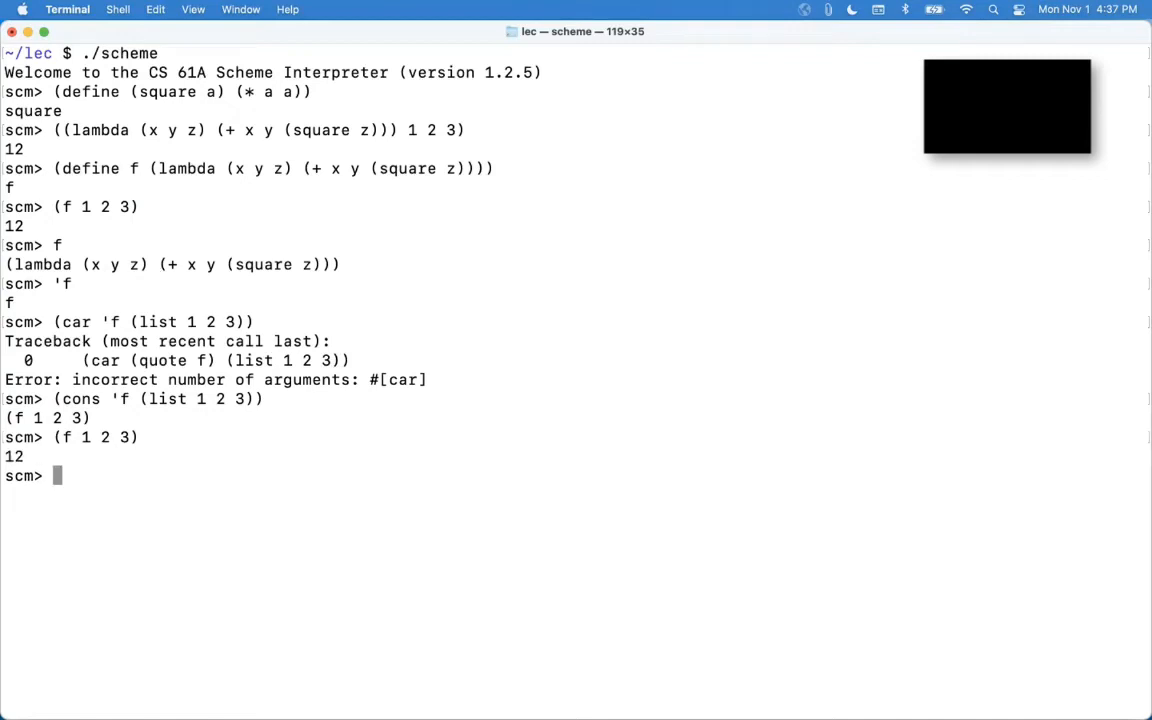
drag(53, 398, 197, 398)
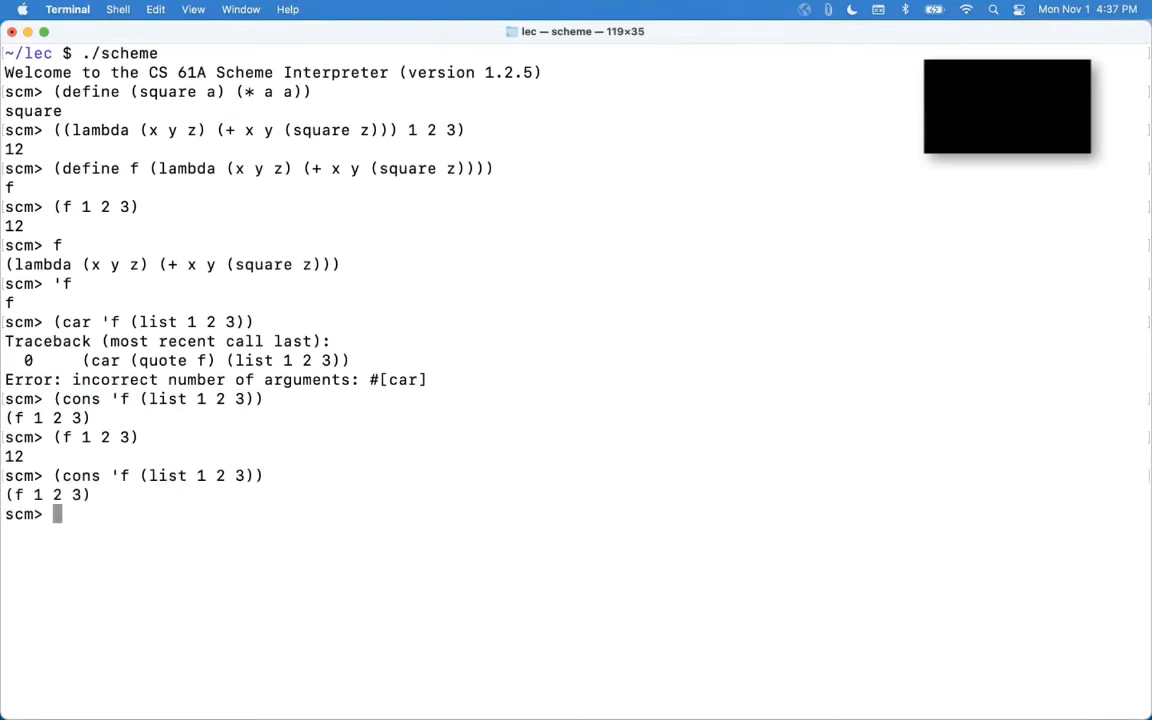
text((eval (cons 'f (list 1 2 3)
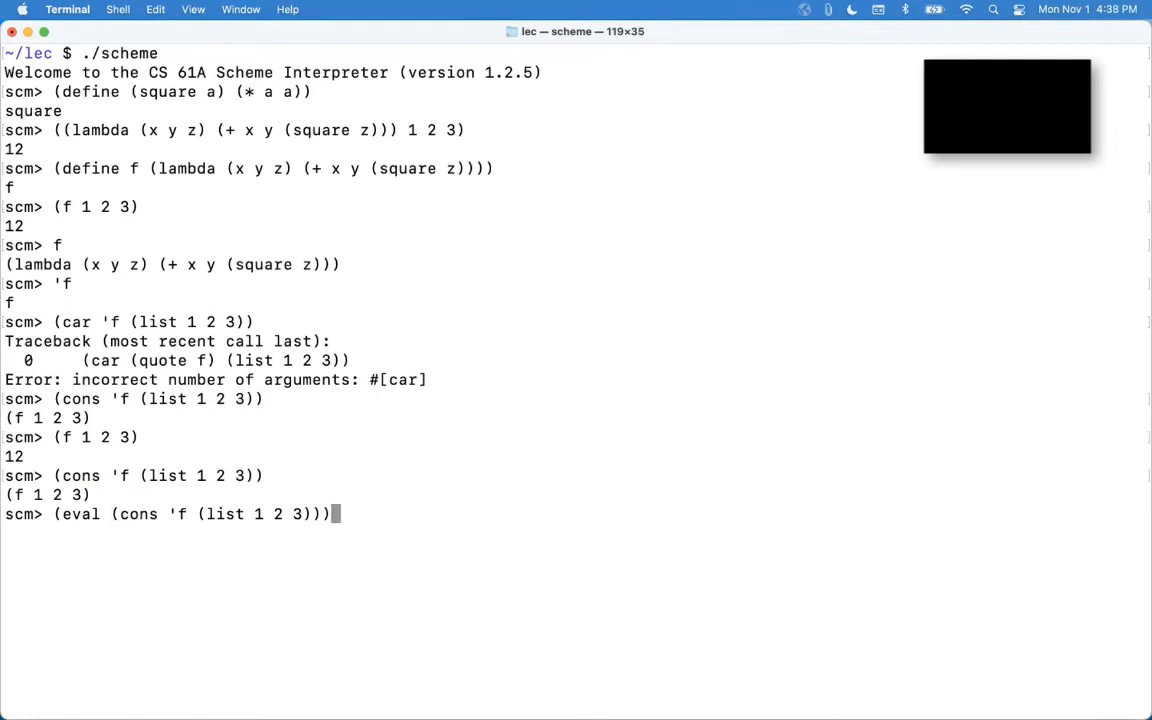
key(Return)
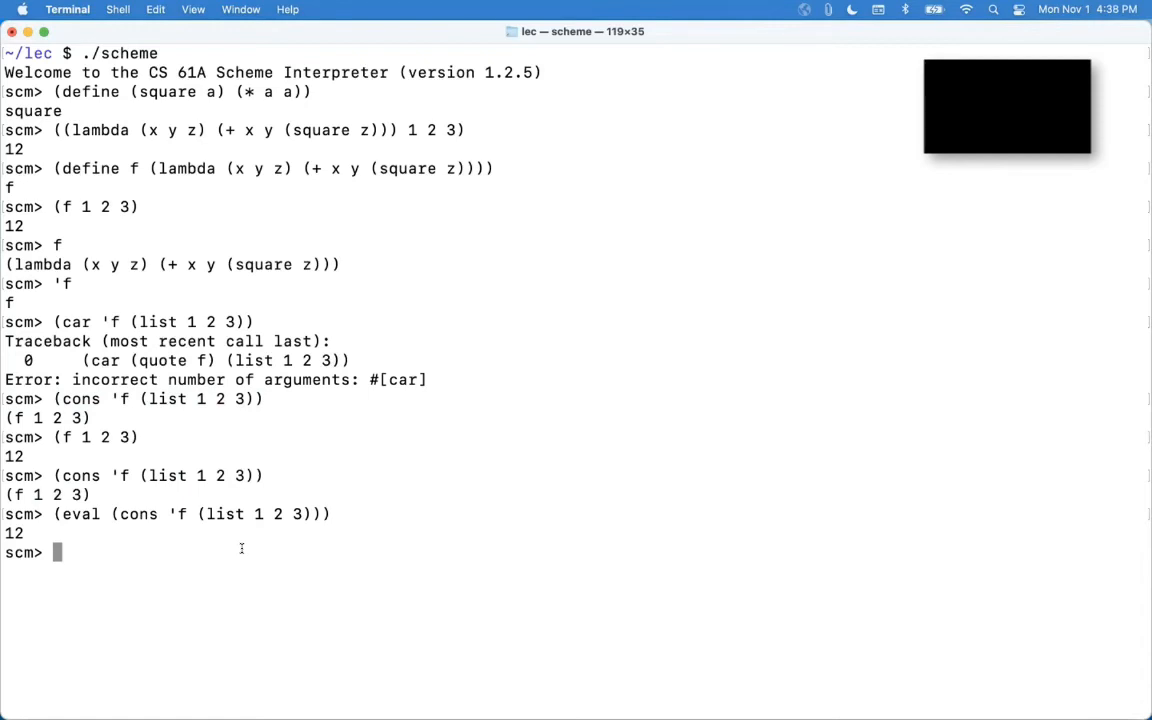
mouse_move(254, 600)
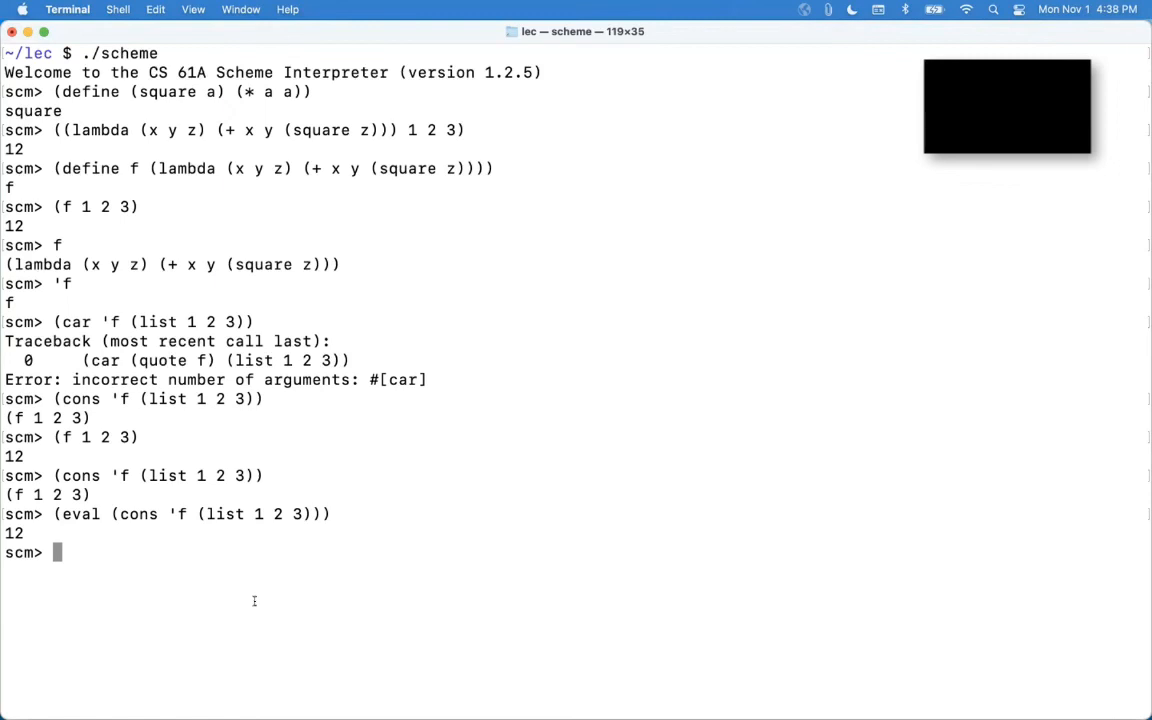
Step: Evaluate f and 'f again, then enter (eval 'f) at the scm> prompt
text(f)
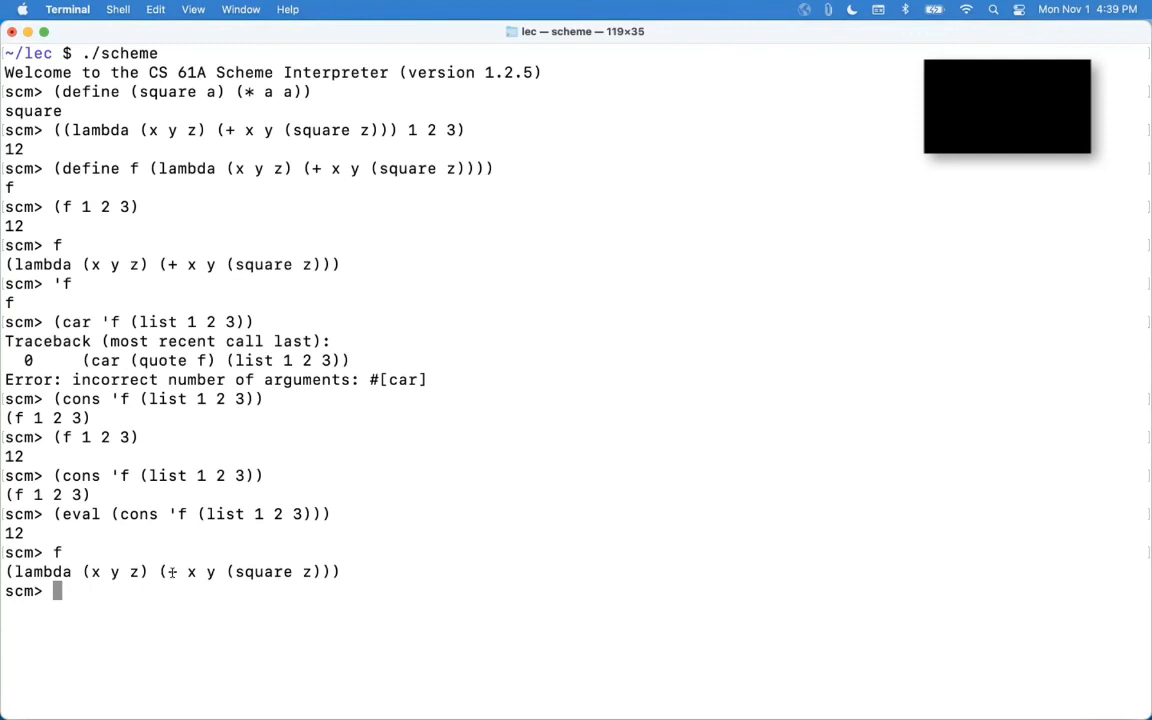
text('f)
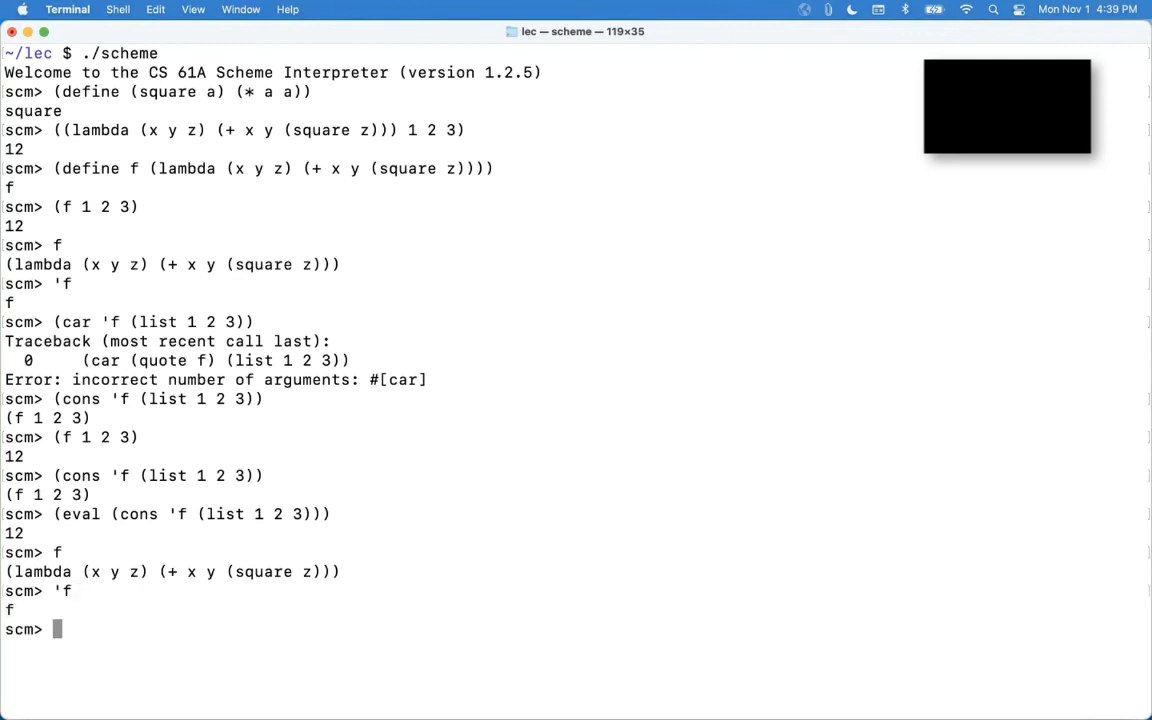
text('f)
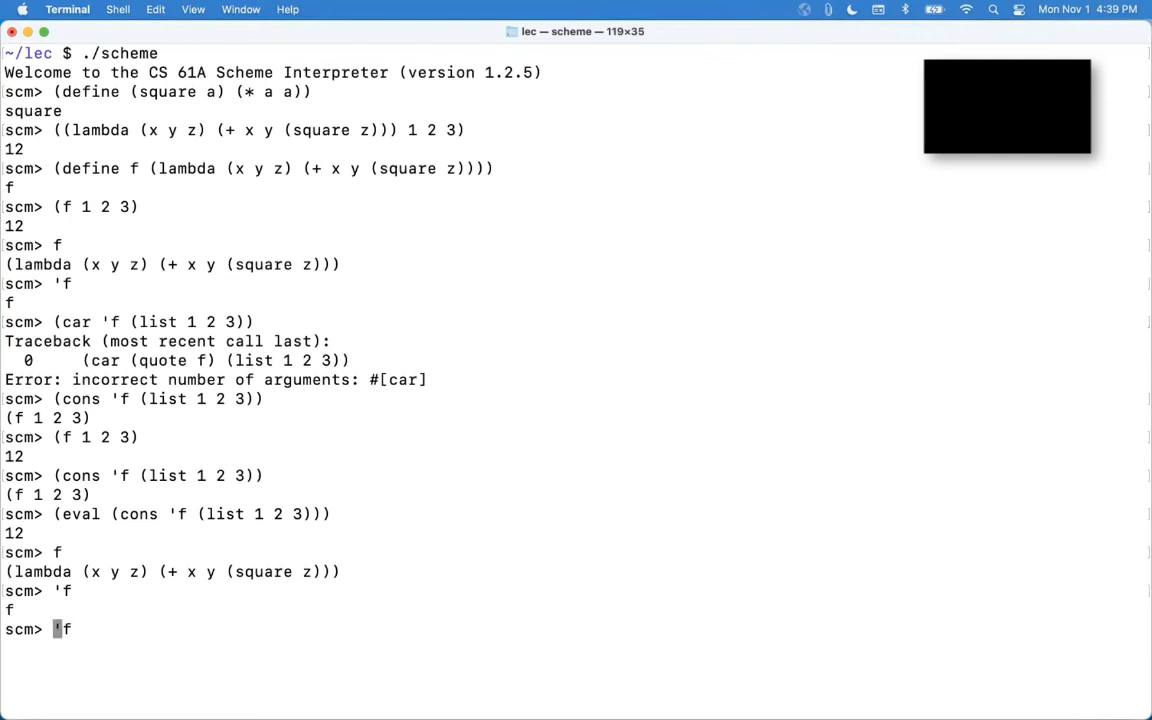
text((eval 'f))
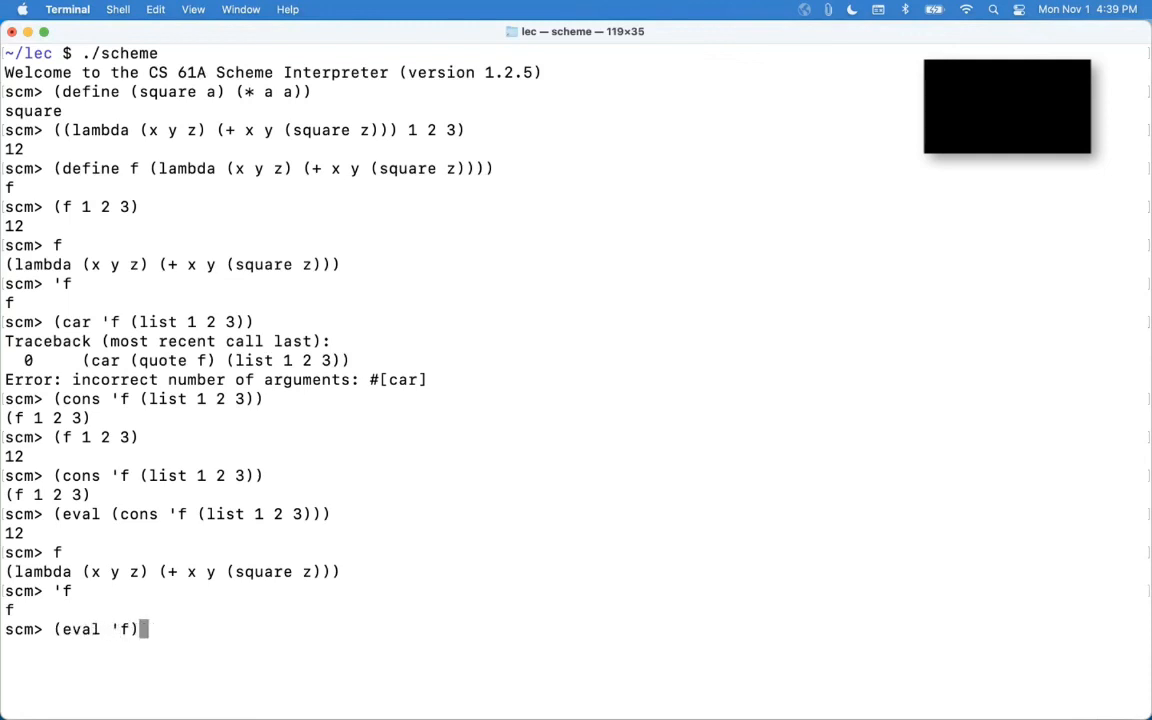